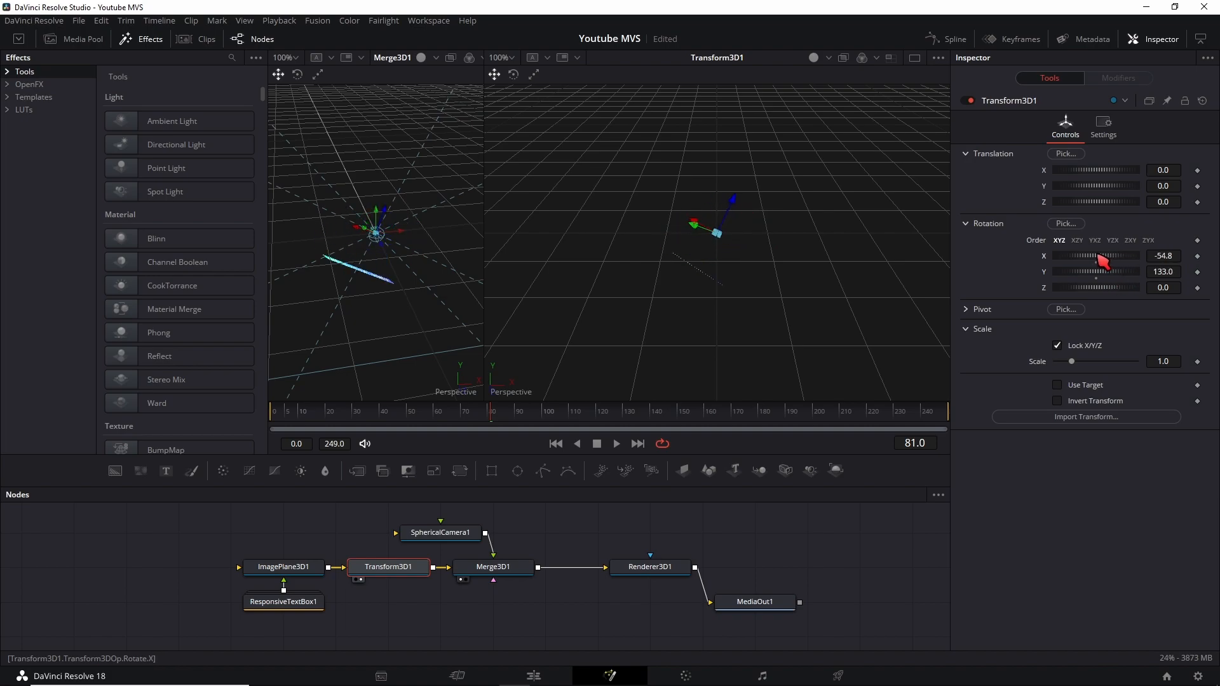
Switch to the Edit page, showing the Responsive Text Box title on V2 above the 360 clip
click(533, 675)
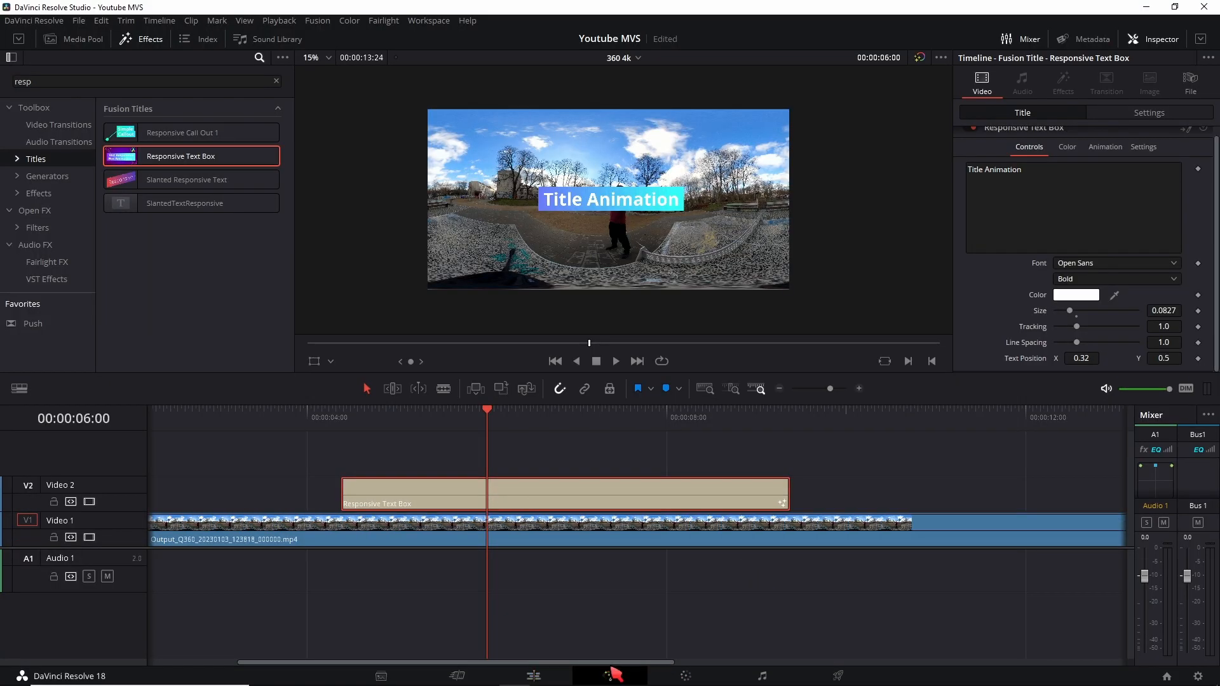
Open the Responsive Text Box in Fusion and add a Background node feeding a LatLong Patcher
click(608, 675)
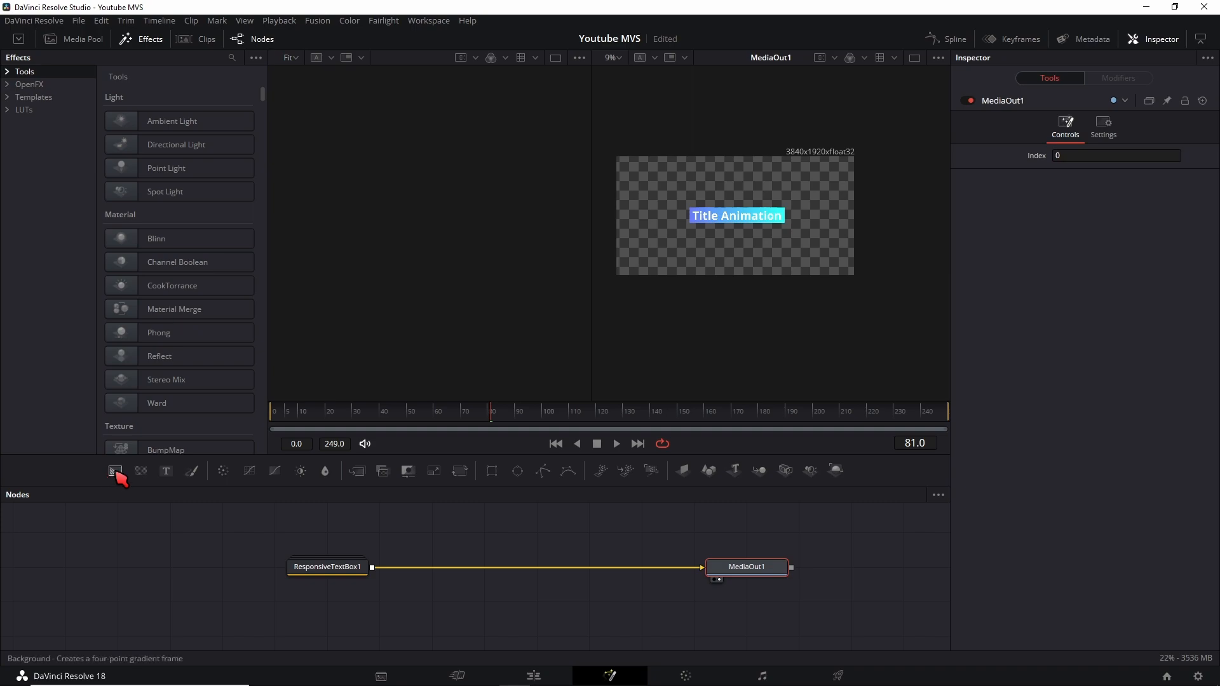
click(115, 470)
text(lat)
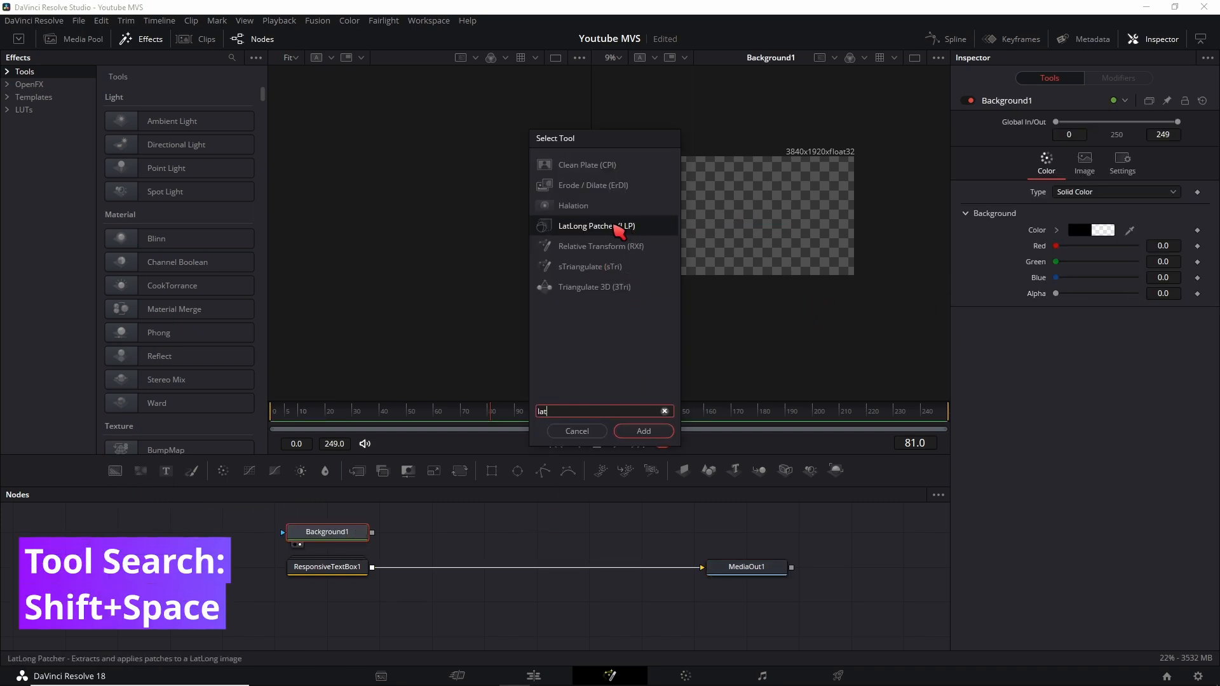
click(642, 430)
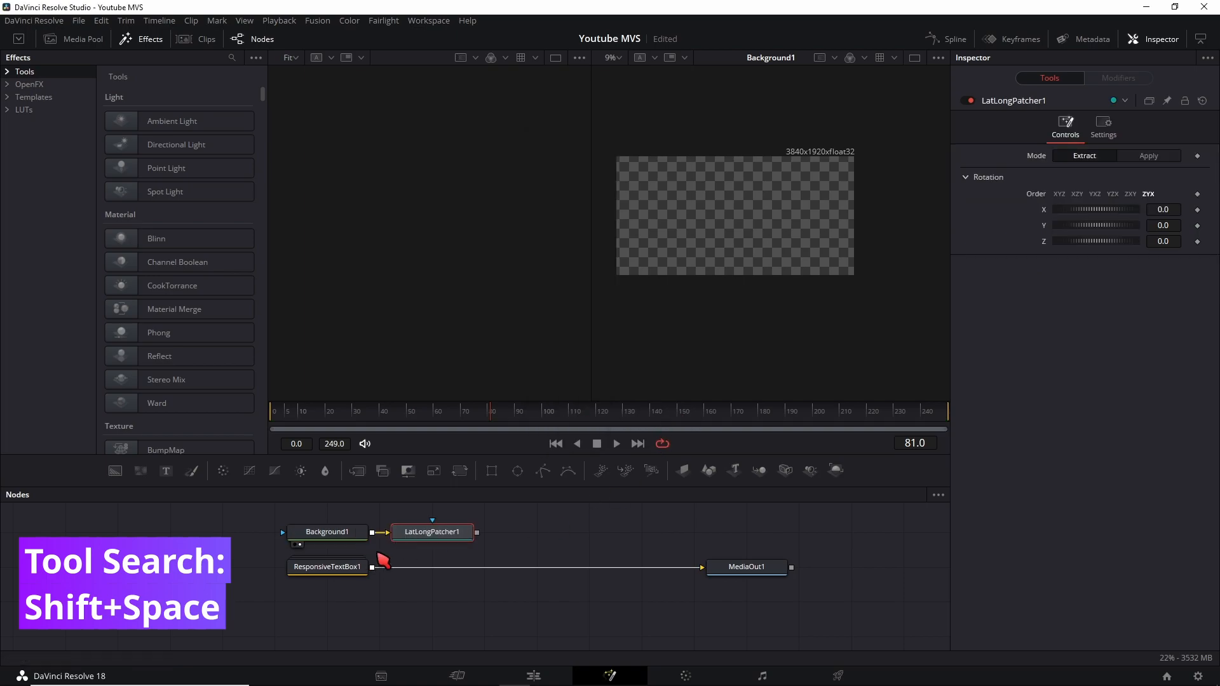
Open the demo comp where LatLongPatcher1 extracts the Front view at Rotation X -9.1
click(432, 531)
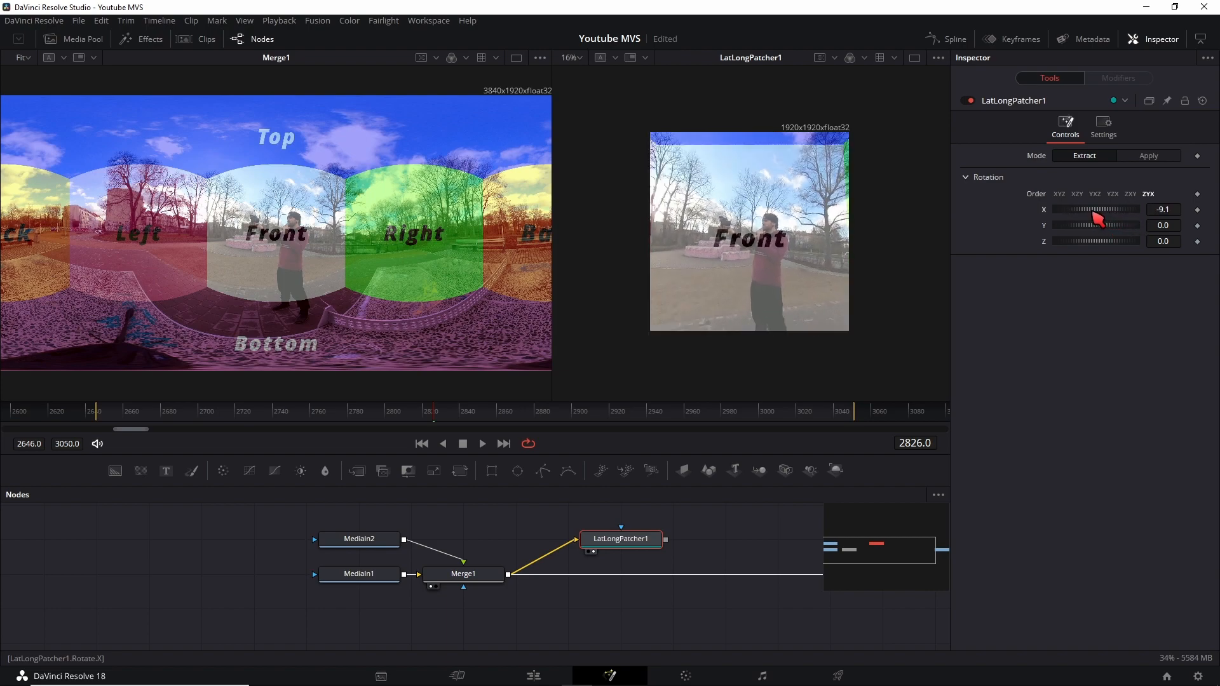
Add Merge1 with ResponsiveTextBox1 as foreground, then LatLongPatcher1_1 in Apply mode
click(142, 38)
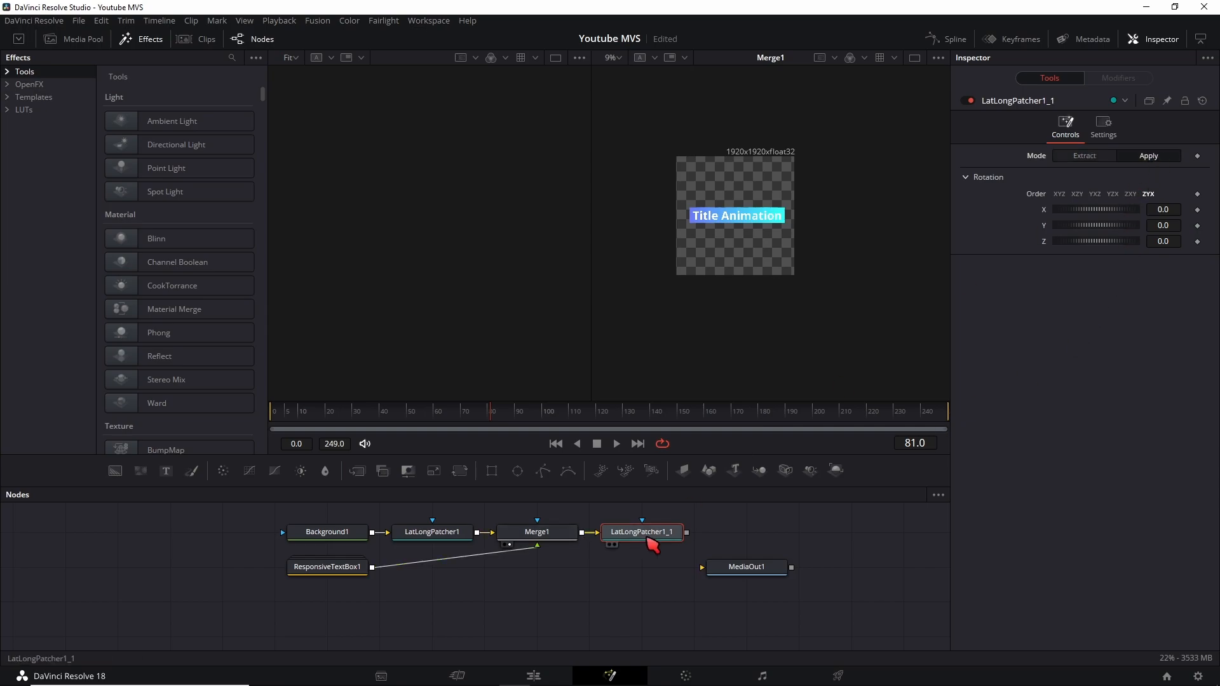
click(532, 675)
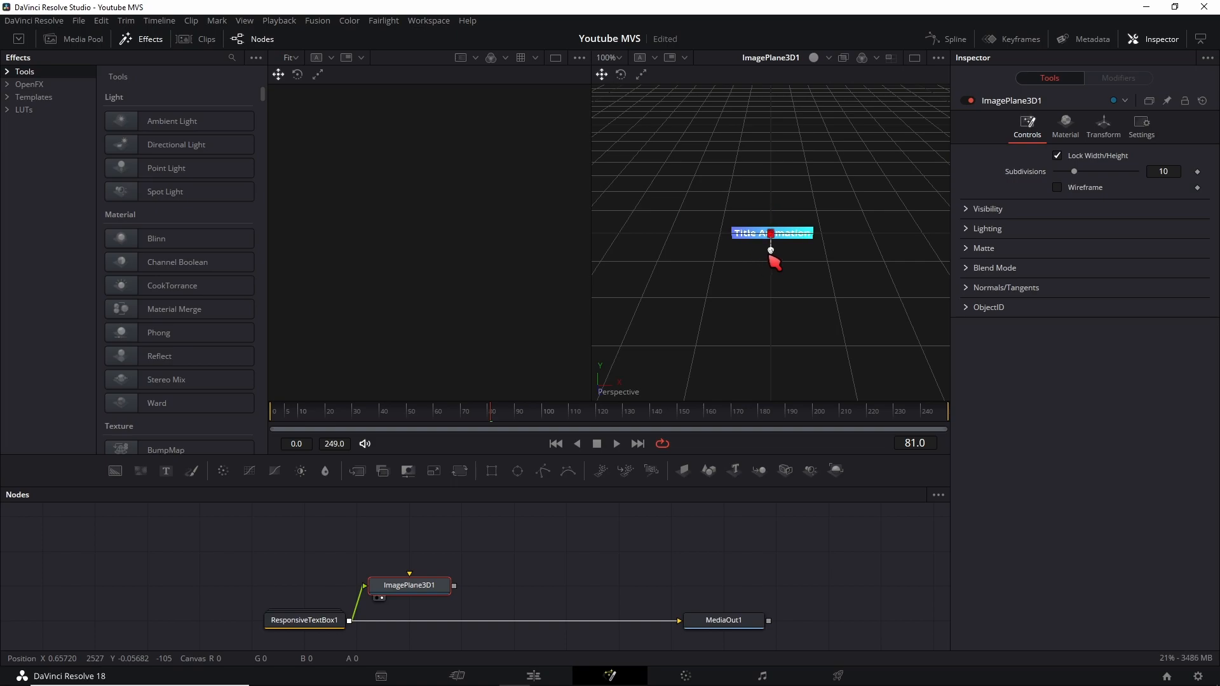
Add a Spherical Camera to the title's 3D scene through the tool search
key(shift+space)
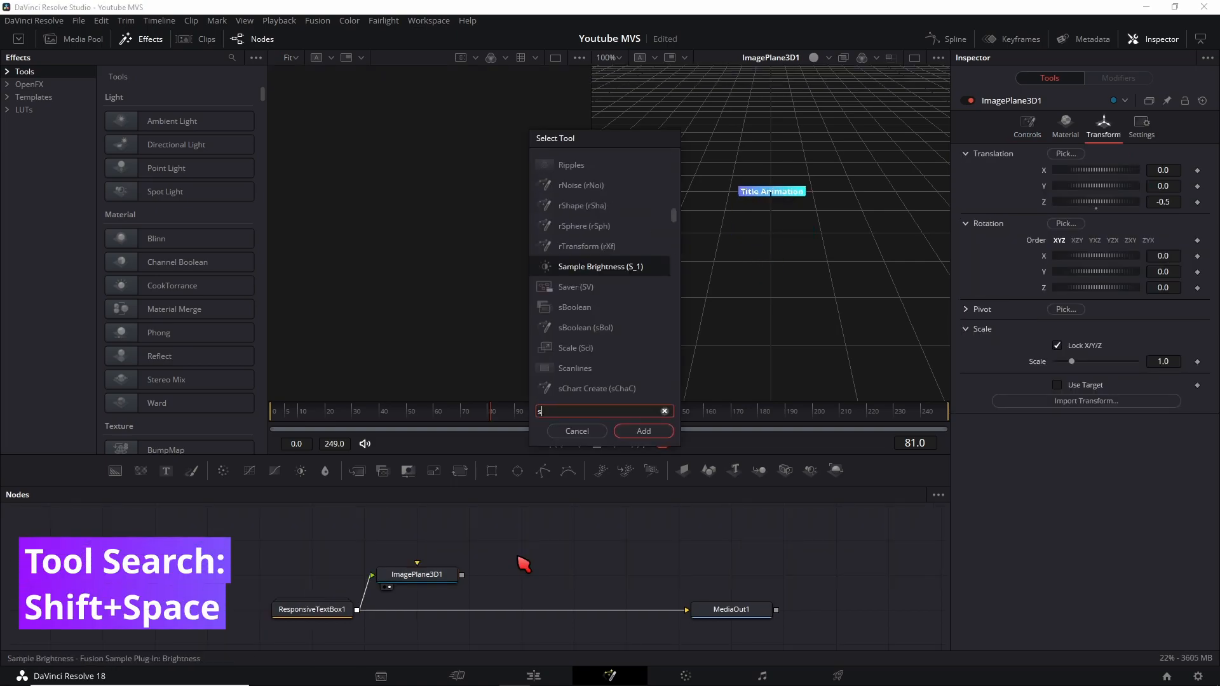
text(p)
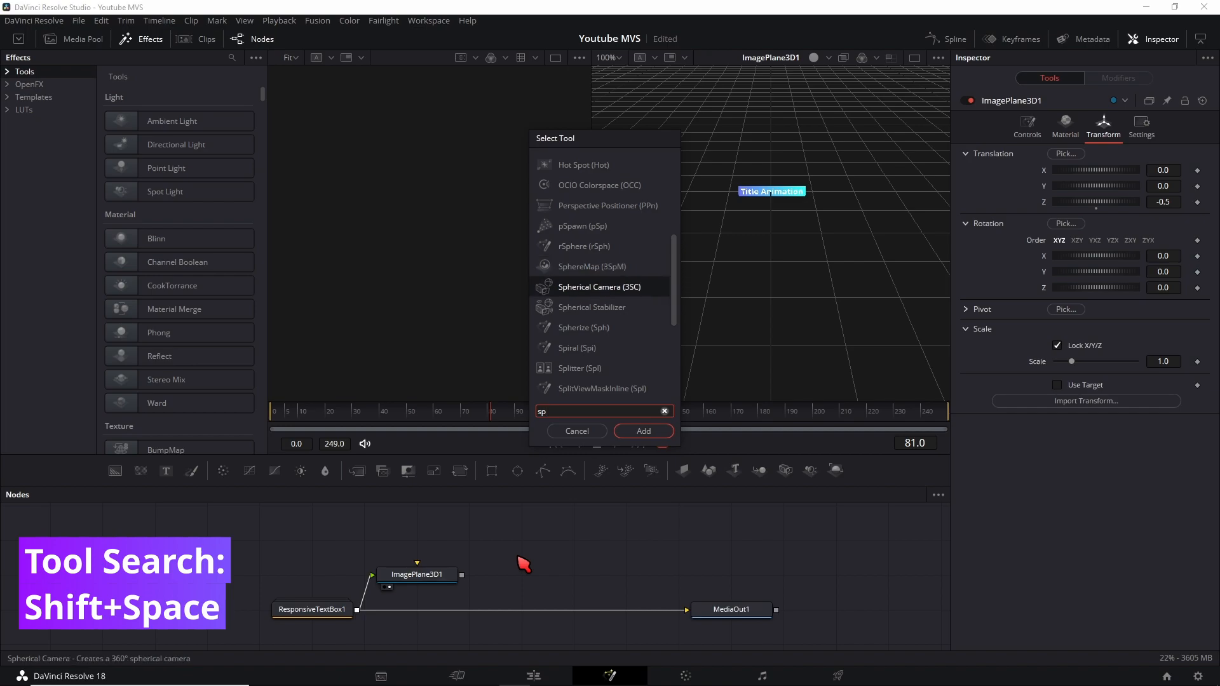
click(641, 430)
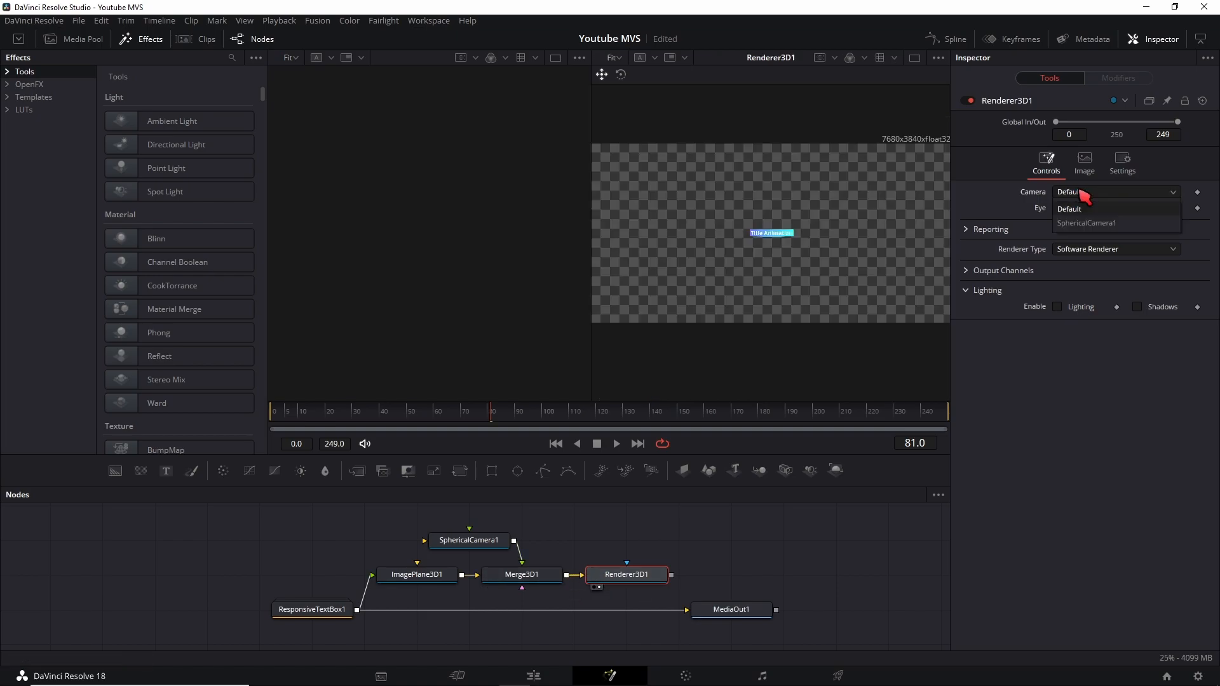
Set Renderer3D1's Camera to SphericalCamera1 and Renderer Type to OpenGL Renderer
click(1087, 223)
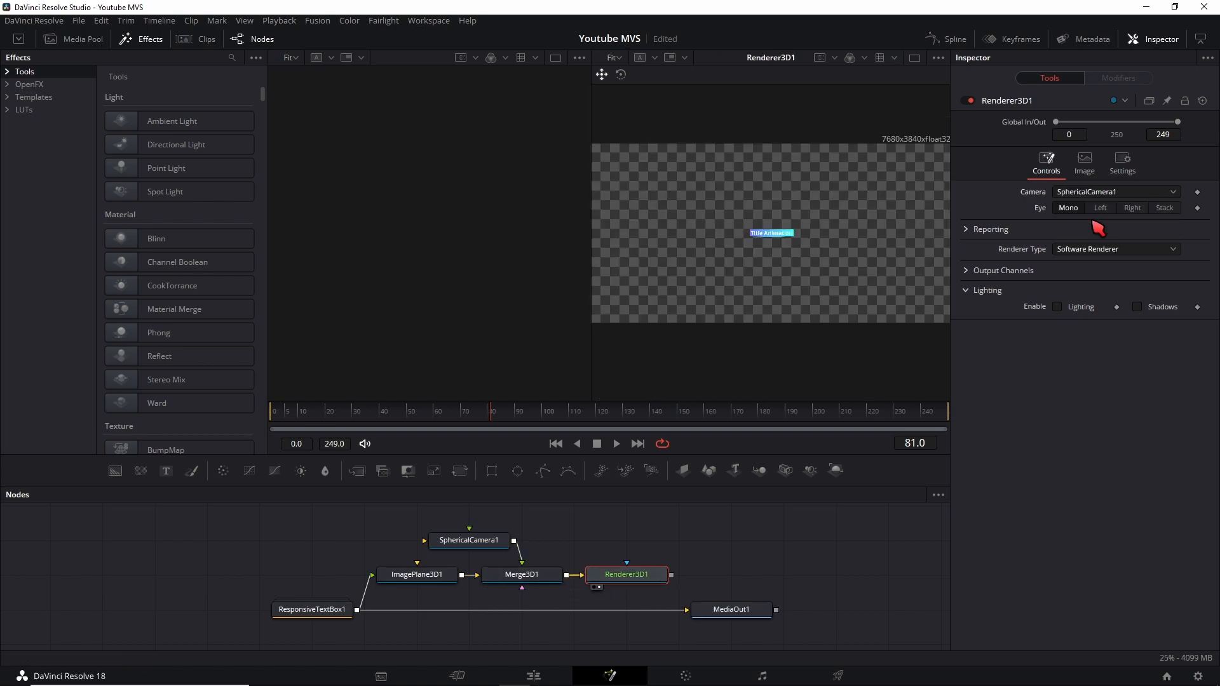
click(1115, 249)
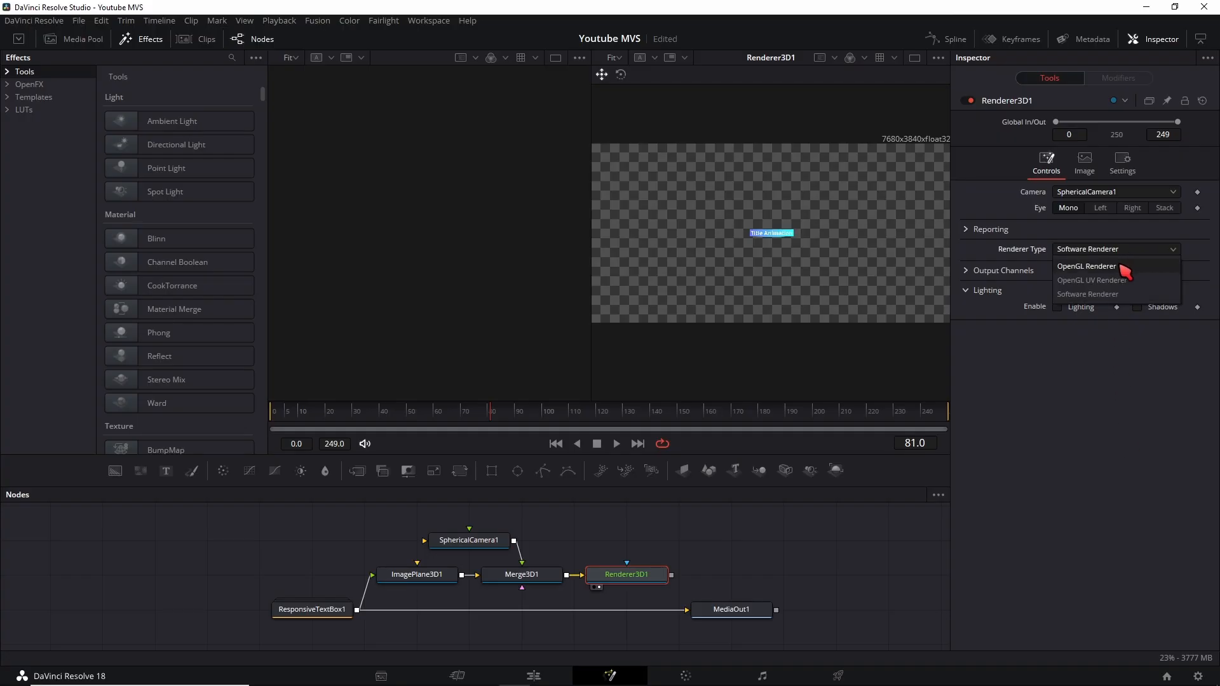
click(1085, 266)
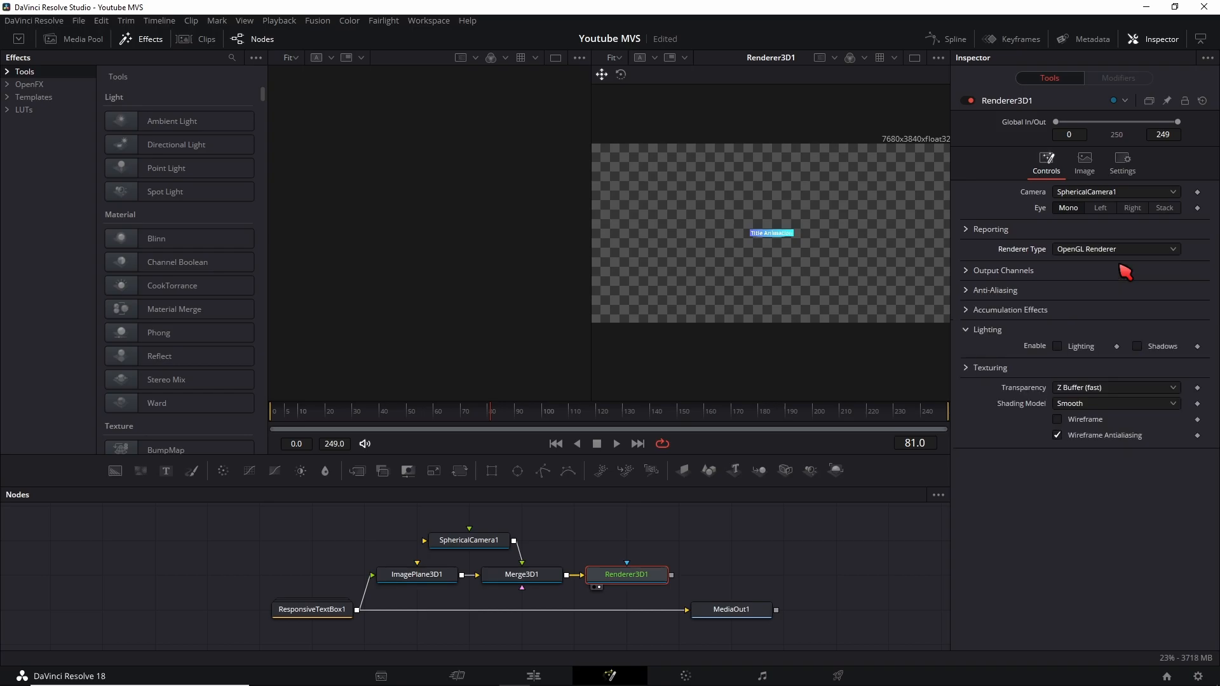
click(417, 574)
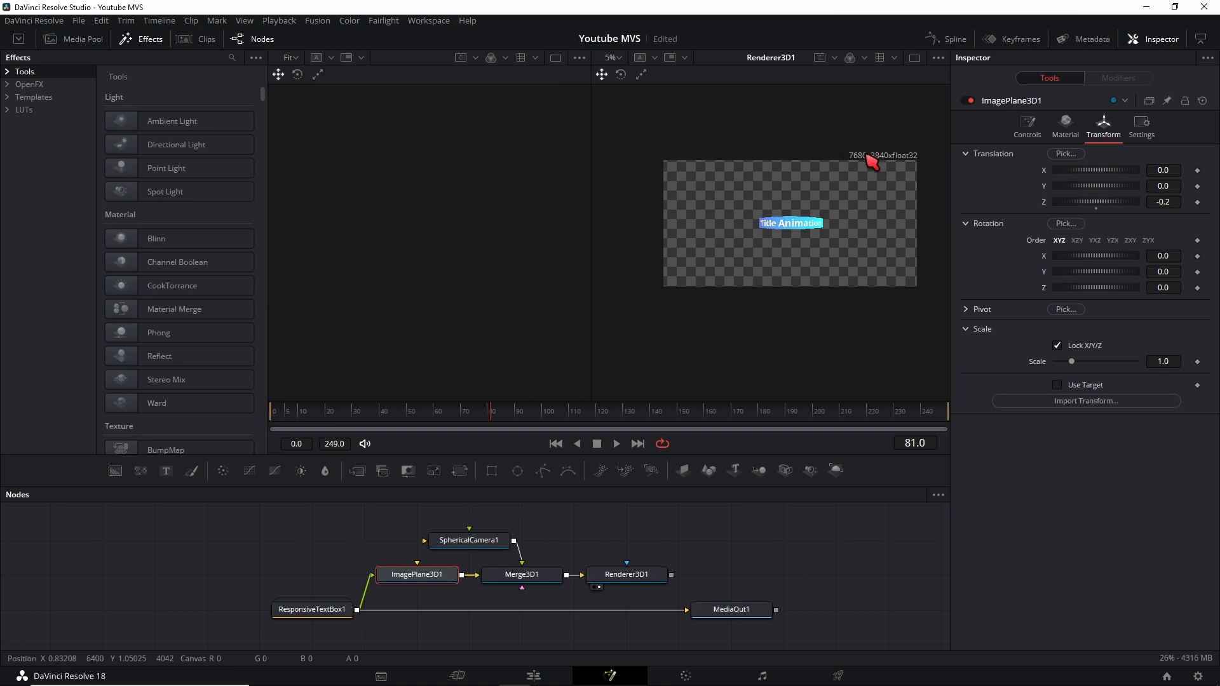
mouse_move(890, 166)
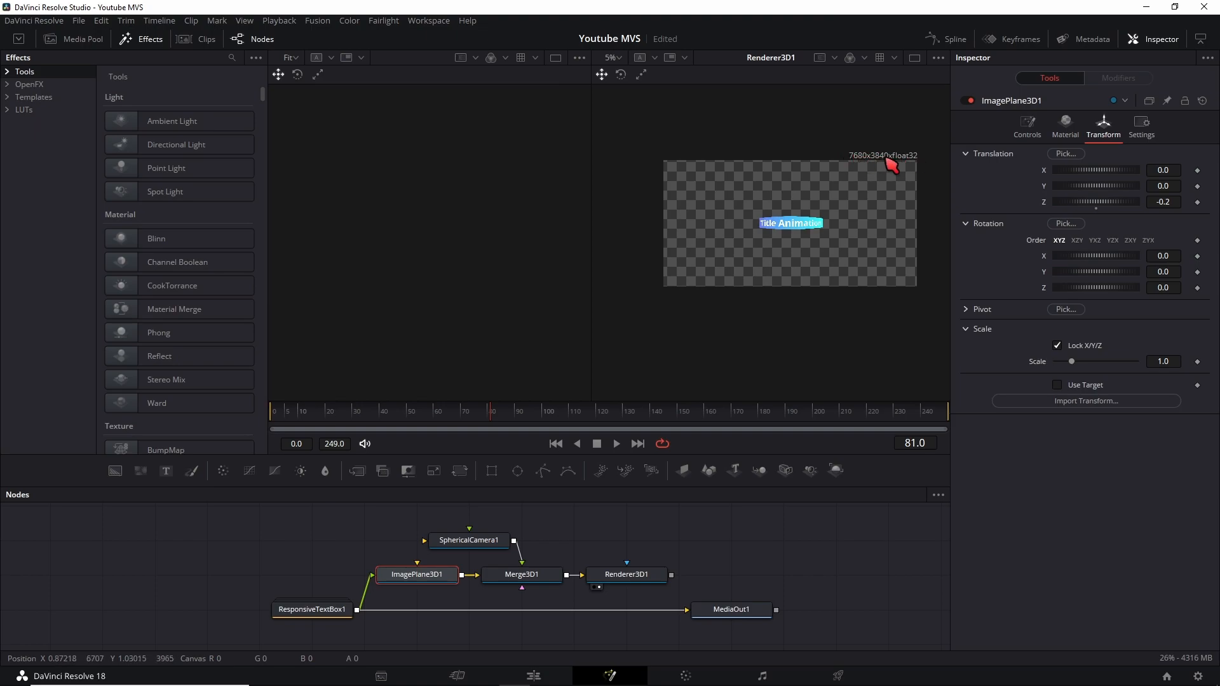
Move ImagePlane3D1 to Translation Z -0.2, then reselect Renderer3D1
click(627, 575)
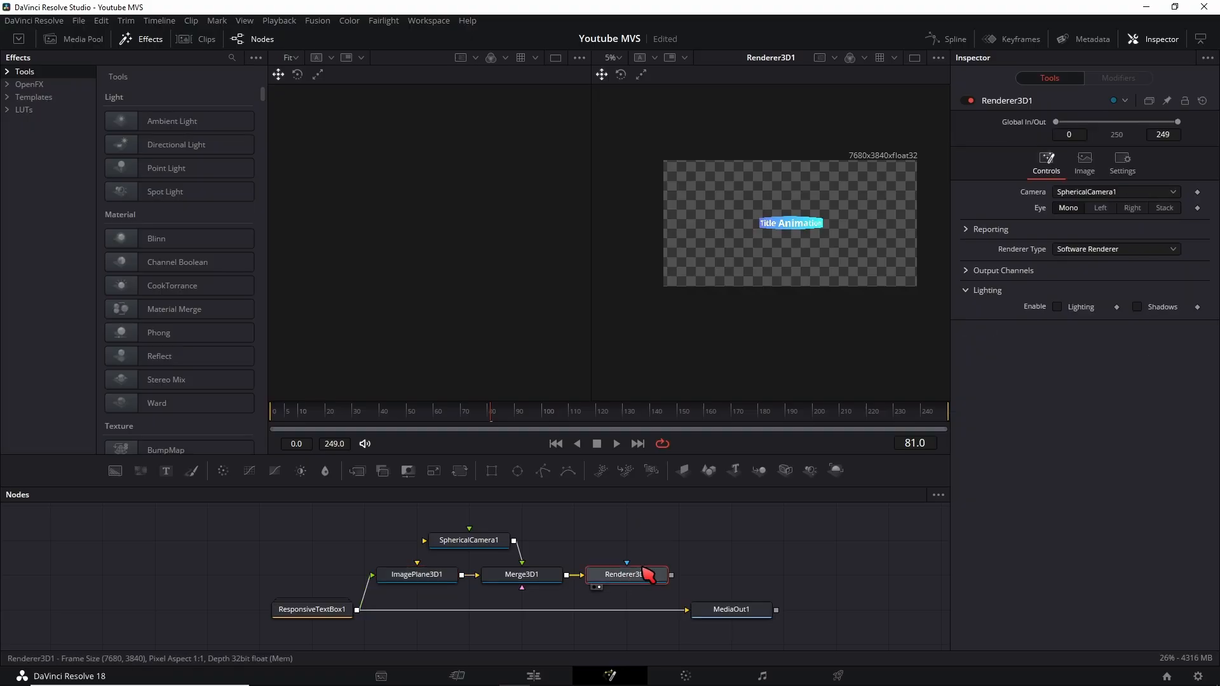
click(1083, 160)
text(Transform 3D)
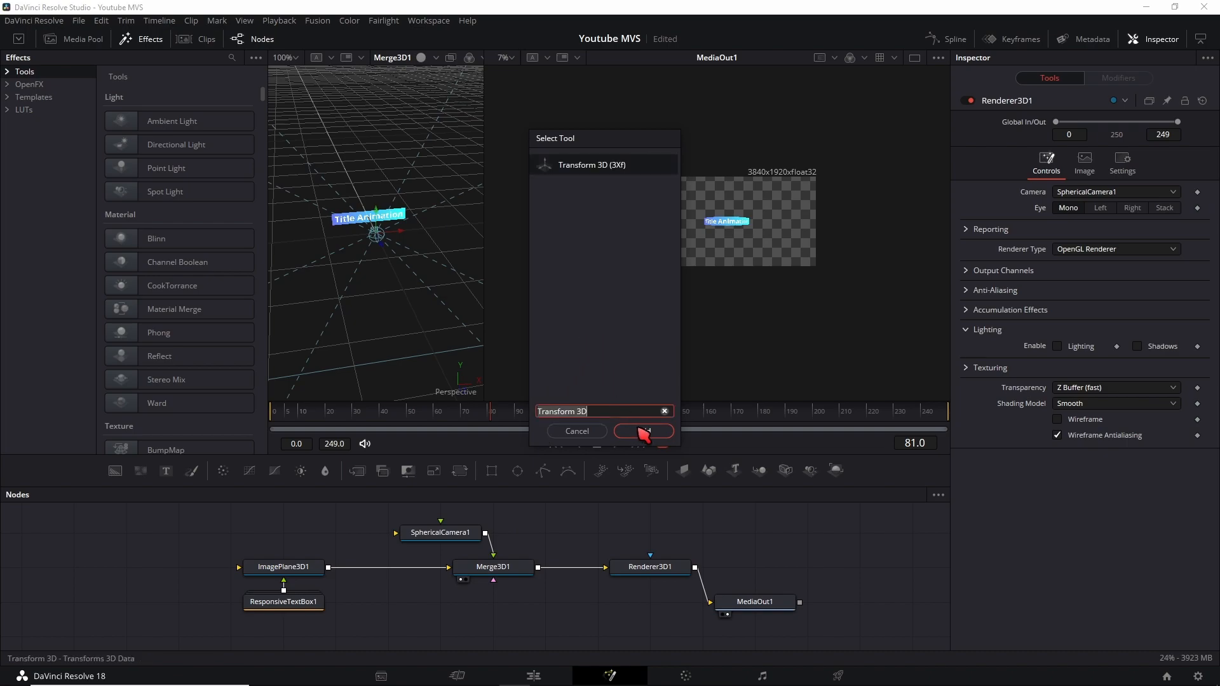
Connect Renderer3D1 to MediaOut1 and add a Transform 3D node after ImagePlane3D1
click(642, 431)
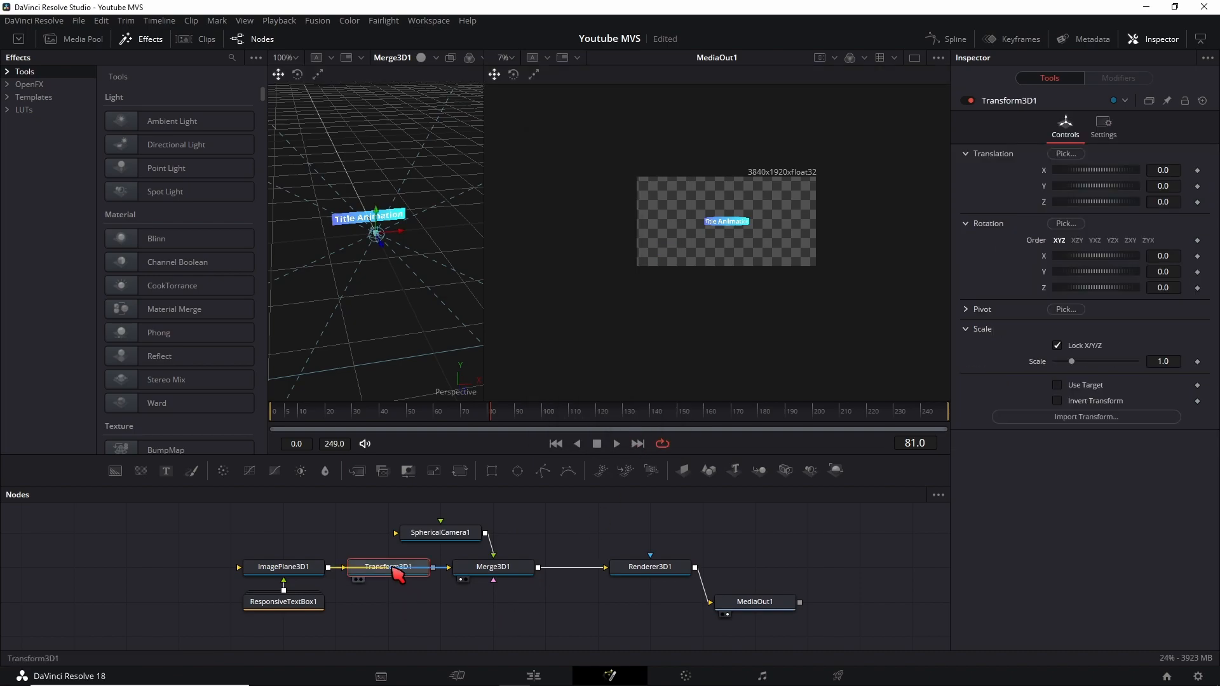